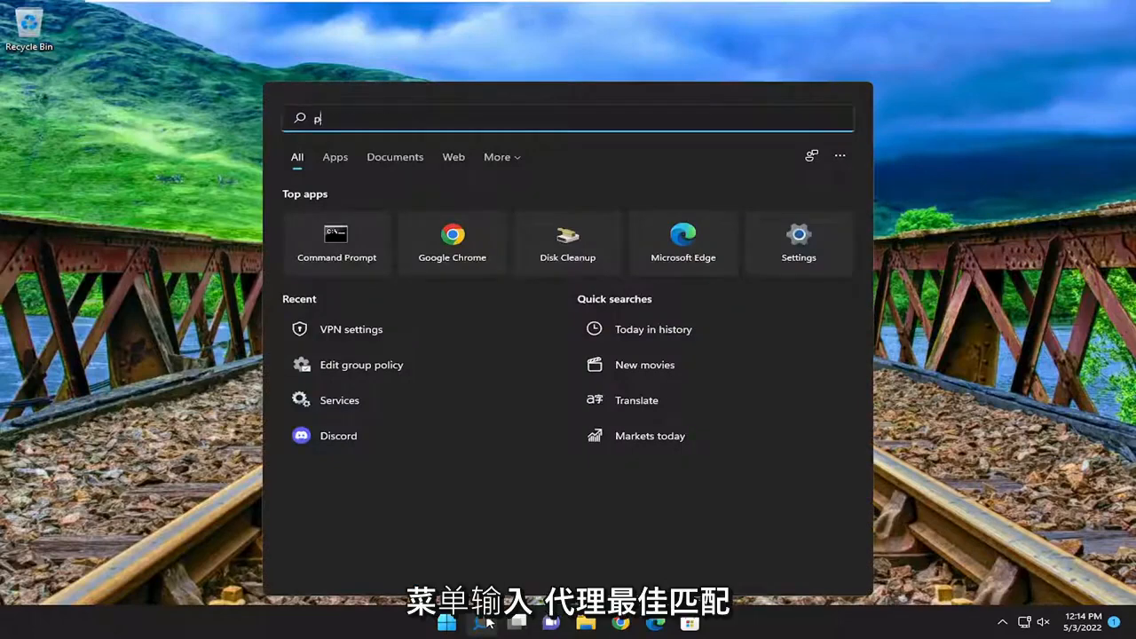
Find proxy settings and toggle 'Automatically detect settings' off and back on.
type("roxy")
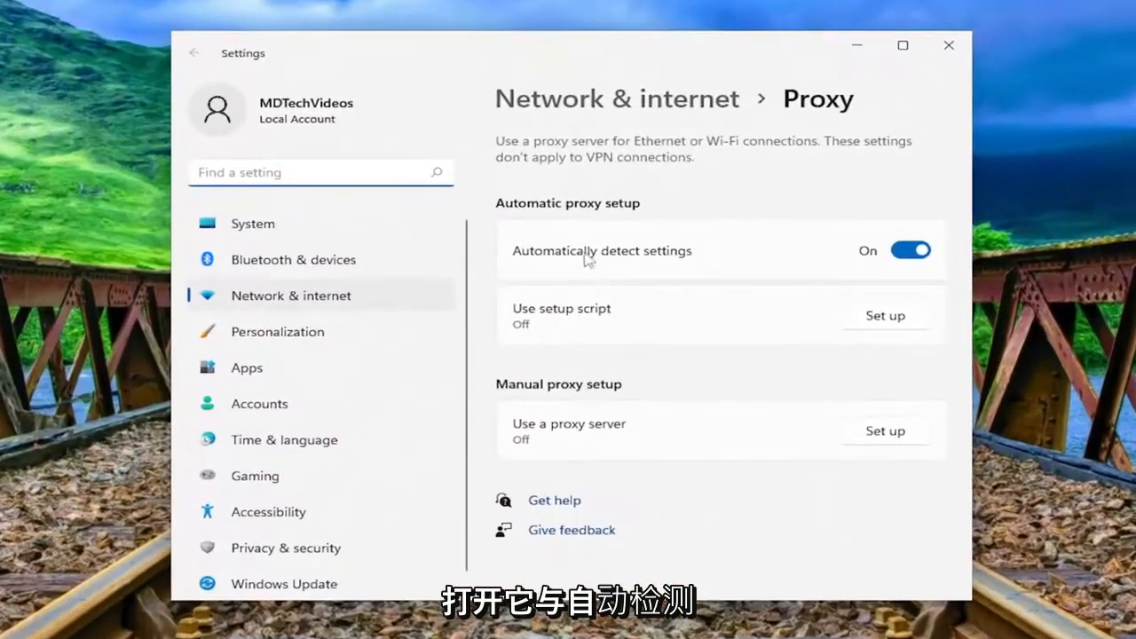
left_click(911, 250)
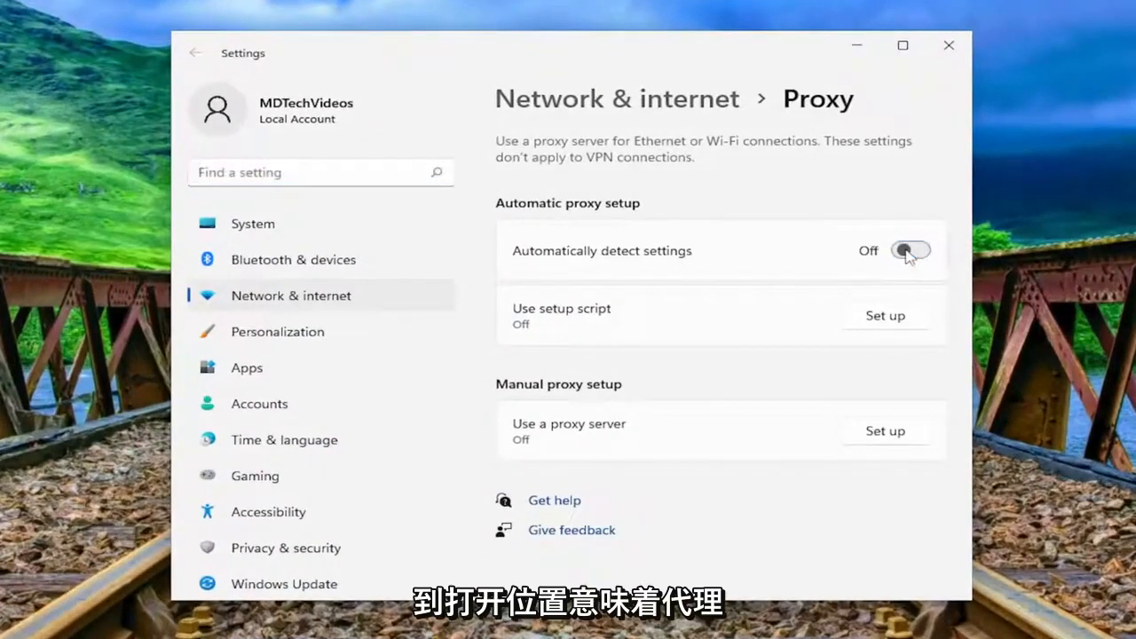
left_click(910, 250)
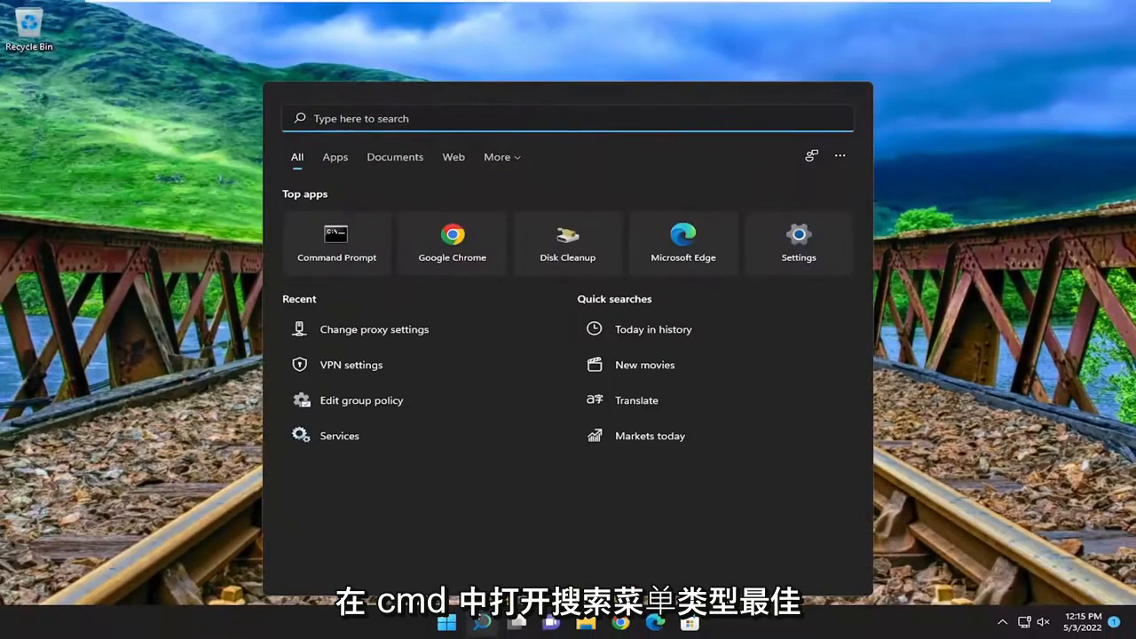
Run Command Prompt as administrator from a 'cmd' search and approve UAC.
type("cmd")
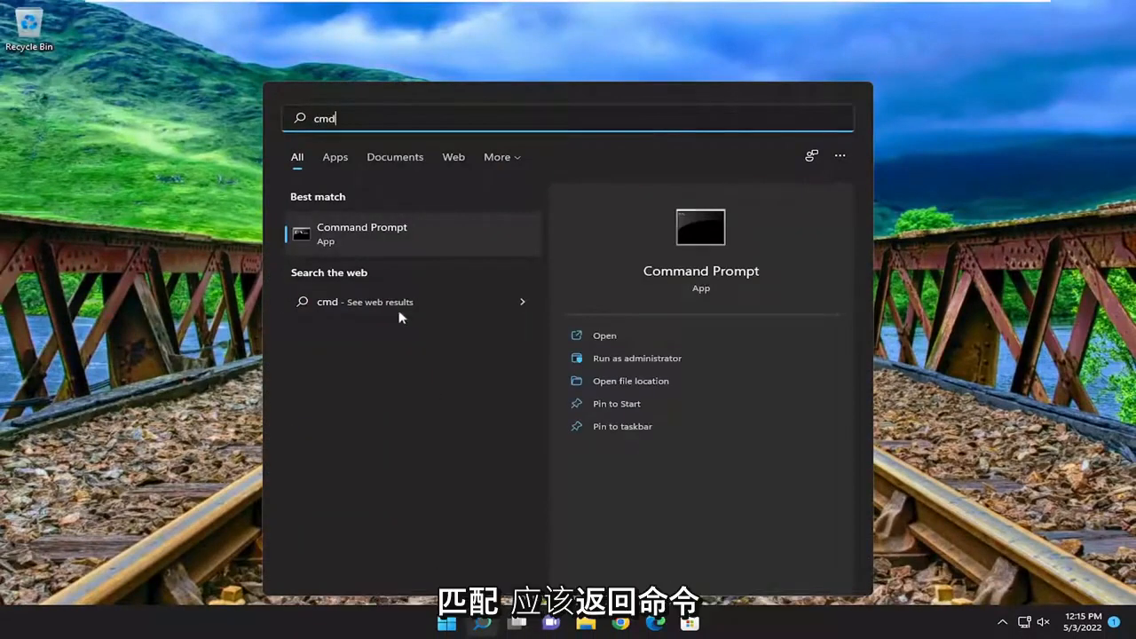
mouse_move(359, 235)
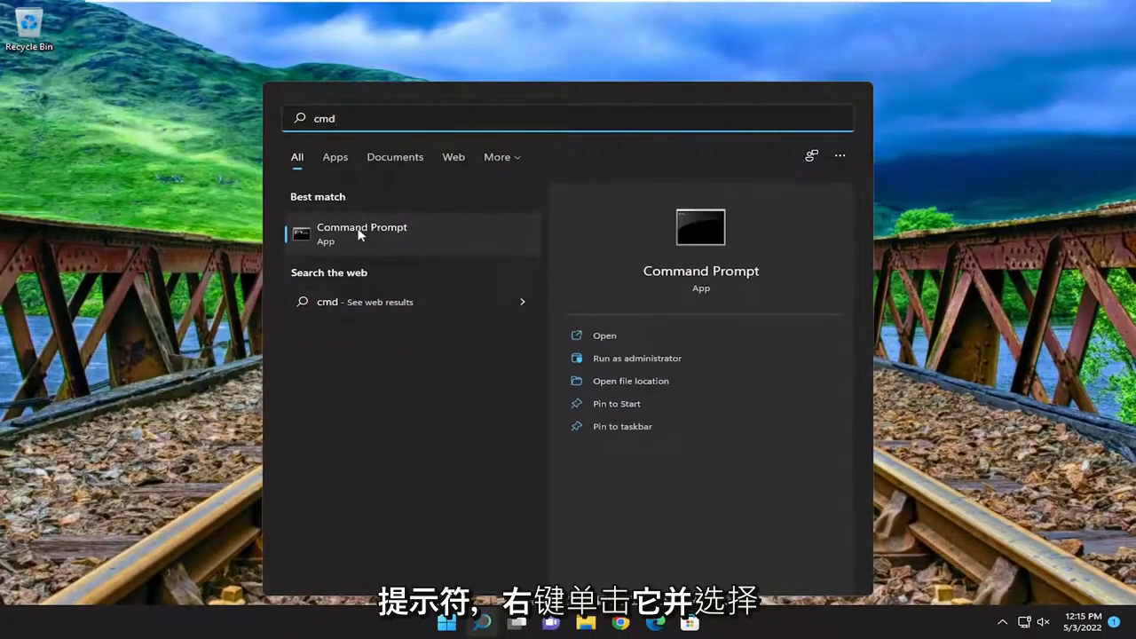
right_click(362, 230)
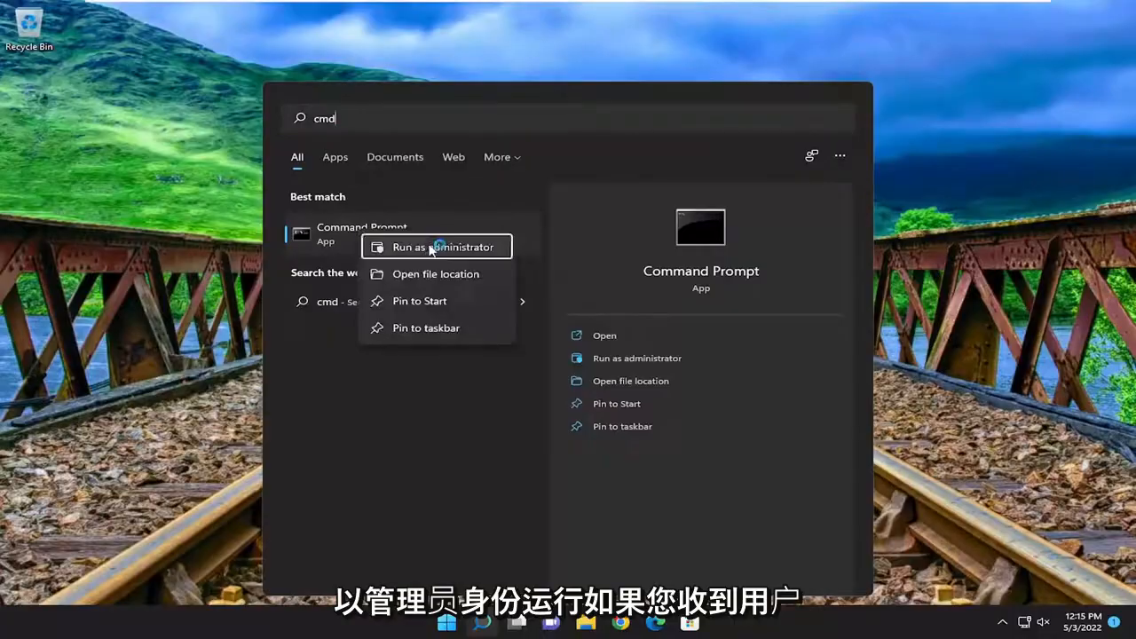
left_click(443, 247)
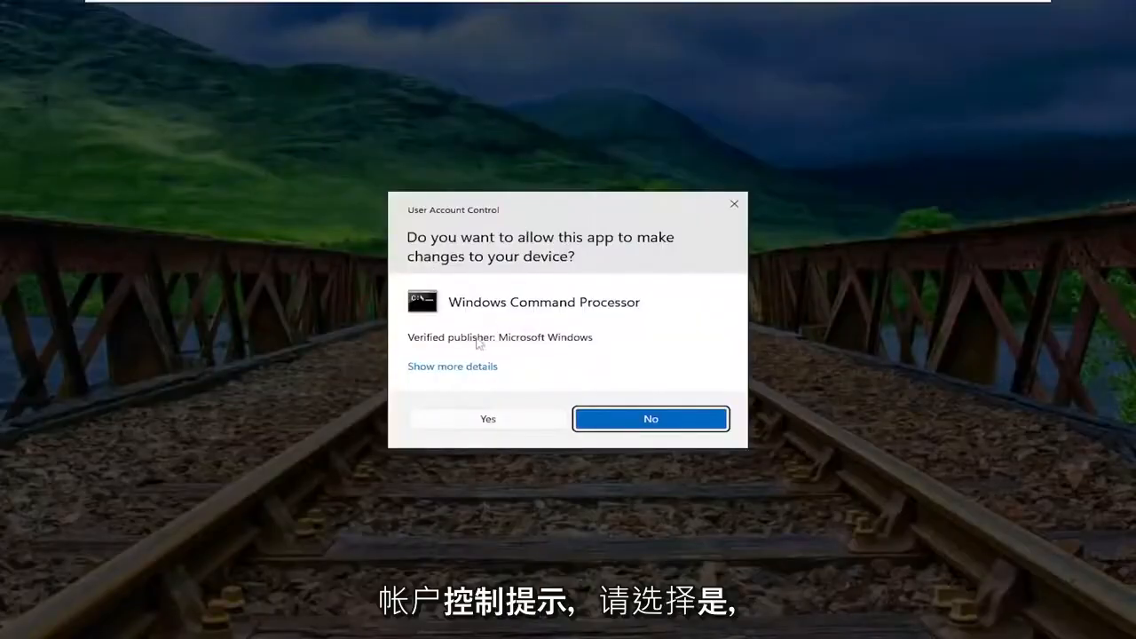
left_click(487, 419)
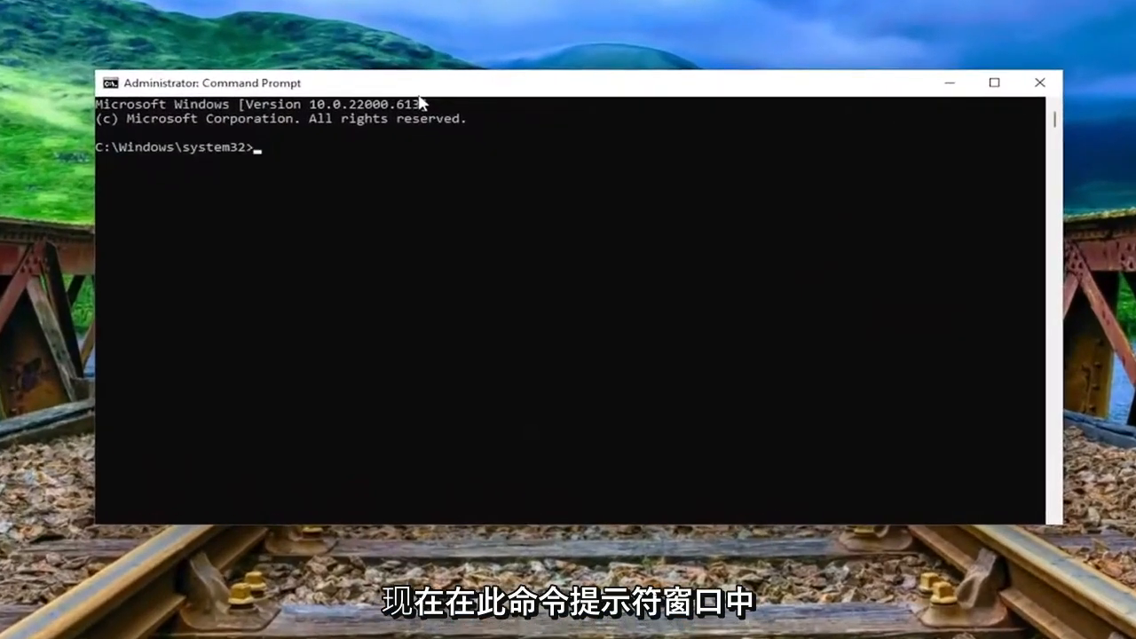
Enter 'ipconfig /flushdns' at the elevated prompt.
type("ipconfig")
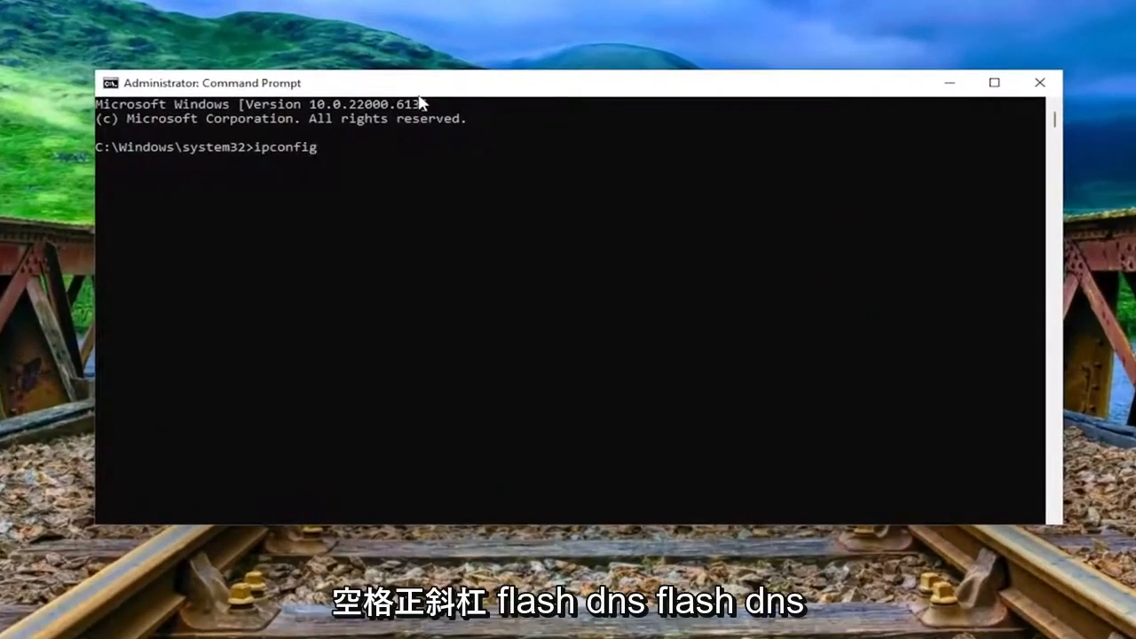
type("/flushdns")
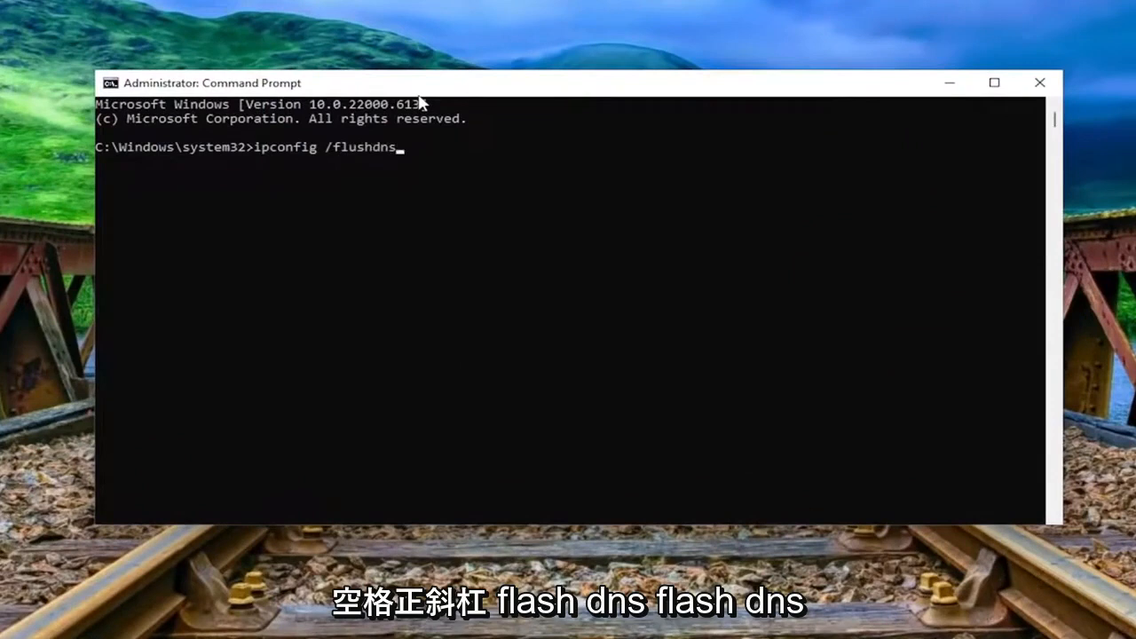
mouse_move(344, 155)
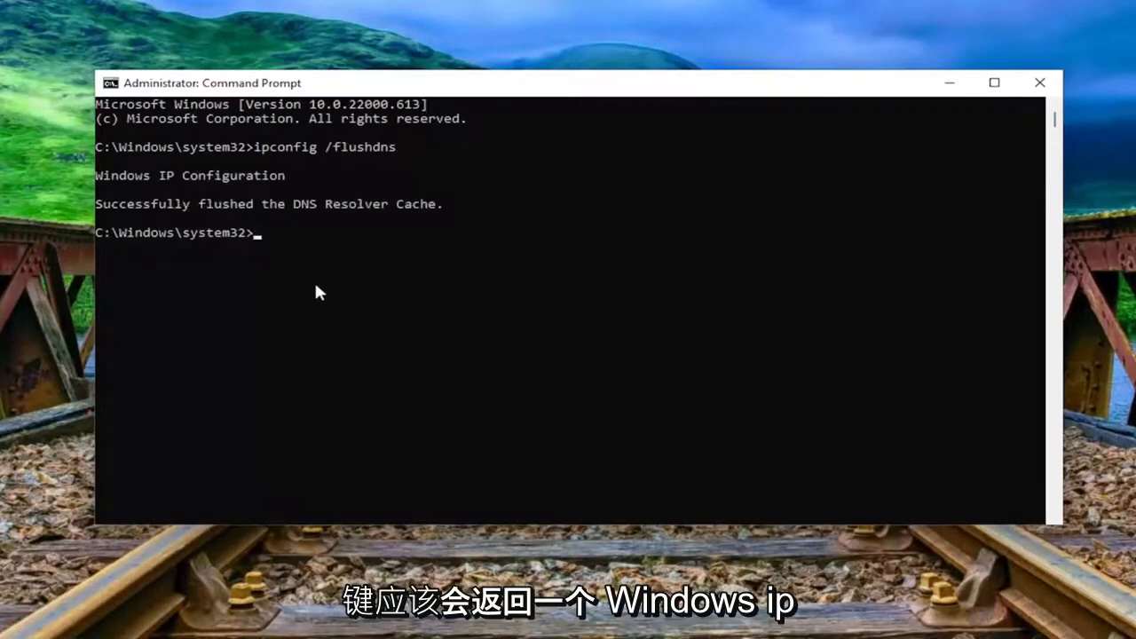
mouse_move(347, 290)
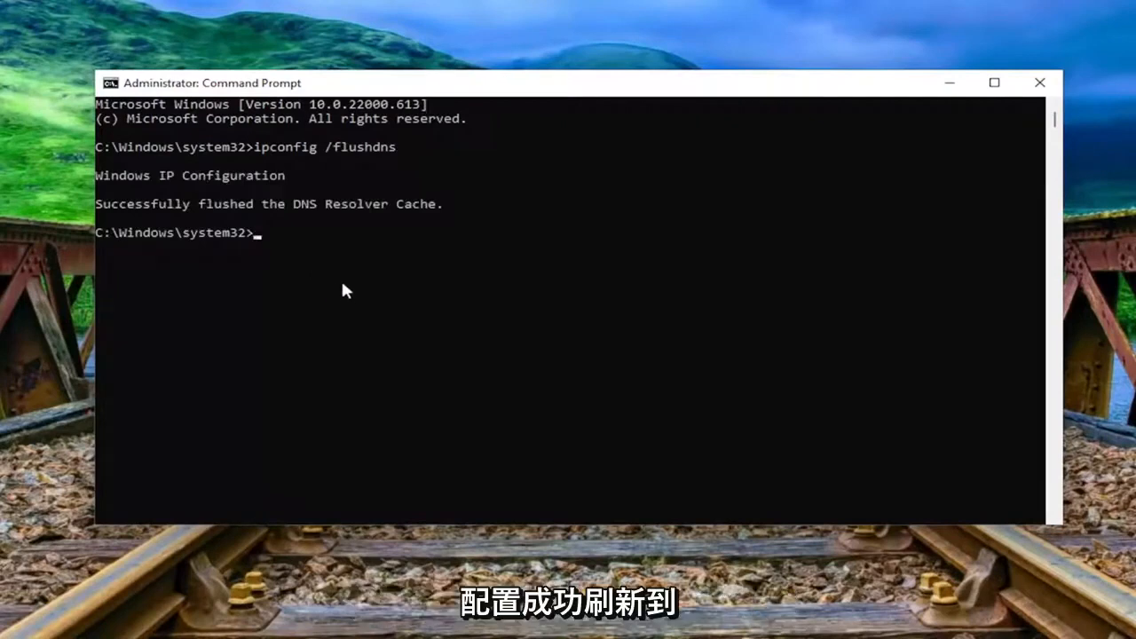
mouse_move(311, 225)
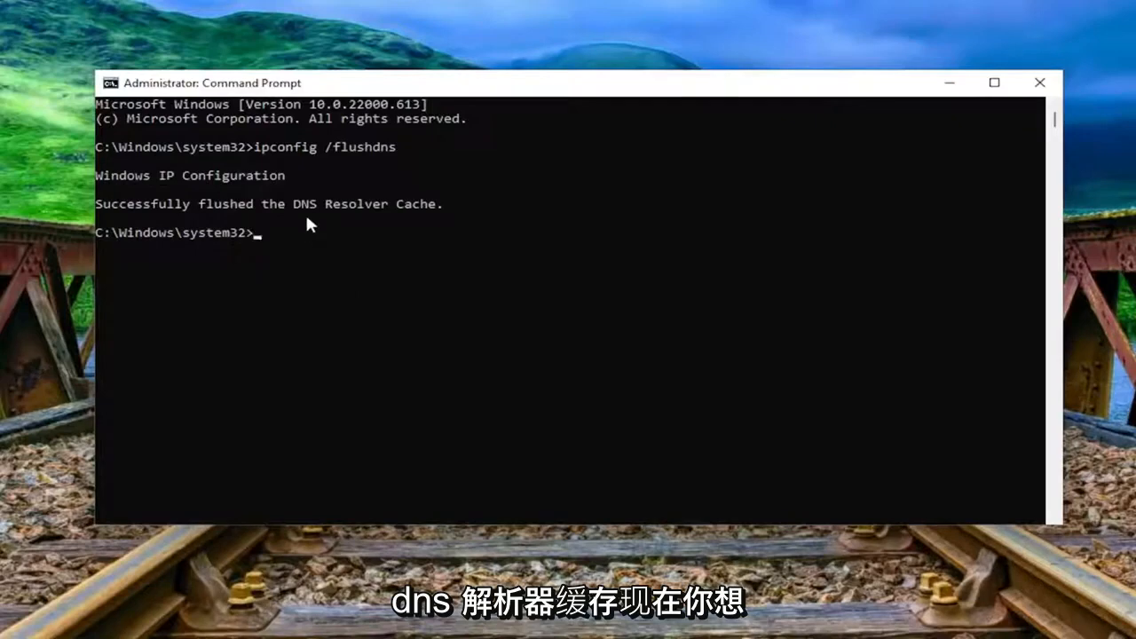
Run 'netsh winsock reset', then close Command Prompt.
type("netsh")
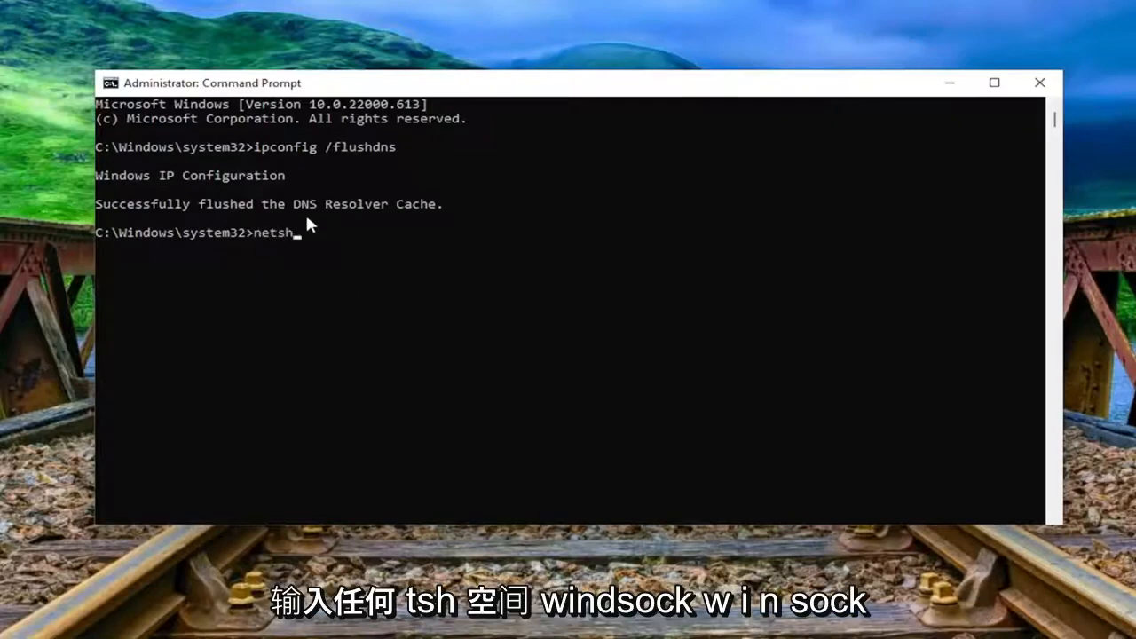
type("w")
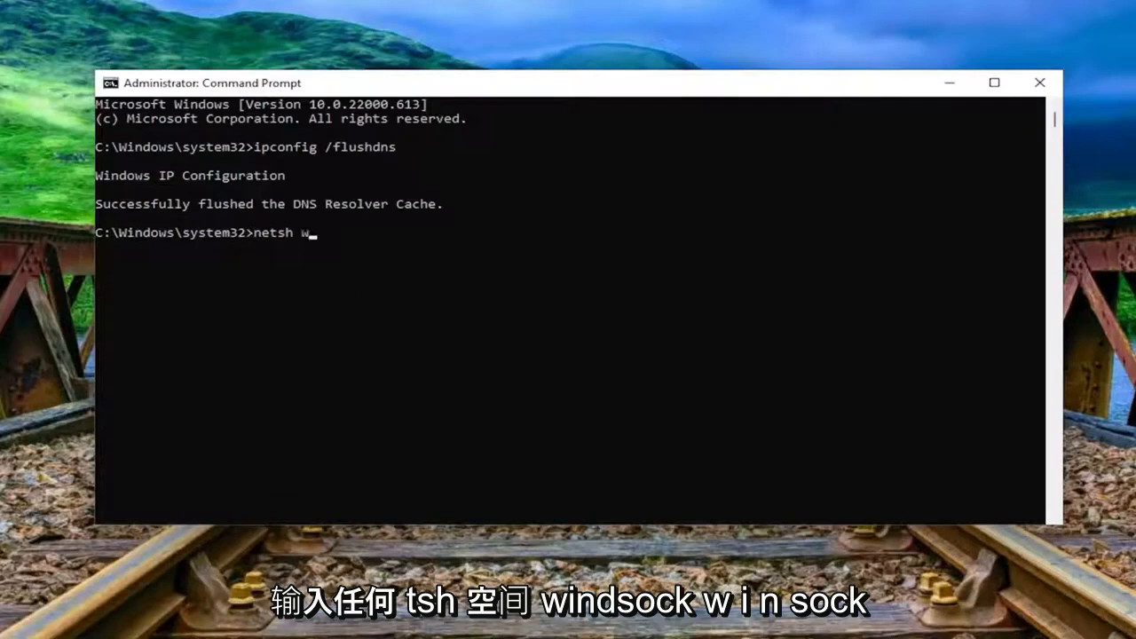
type("insock r")
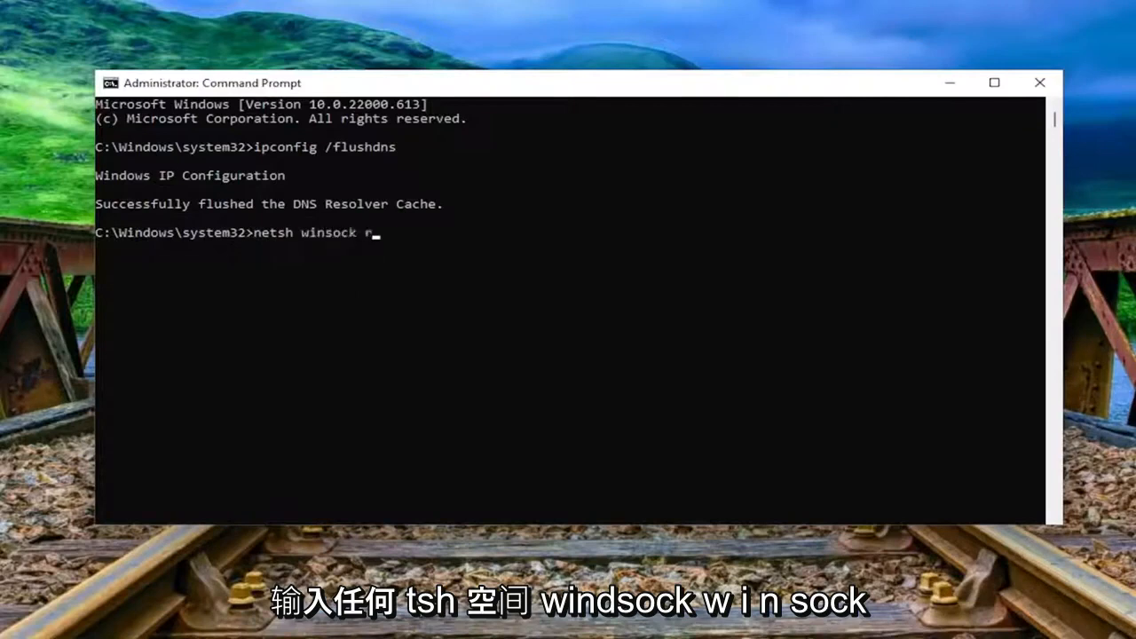
type("eset")
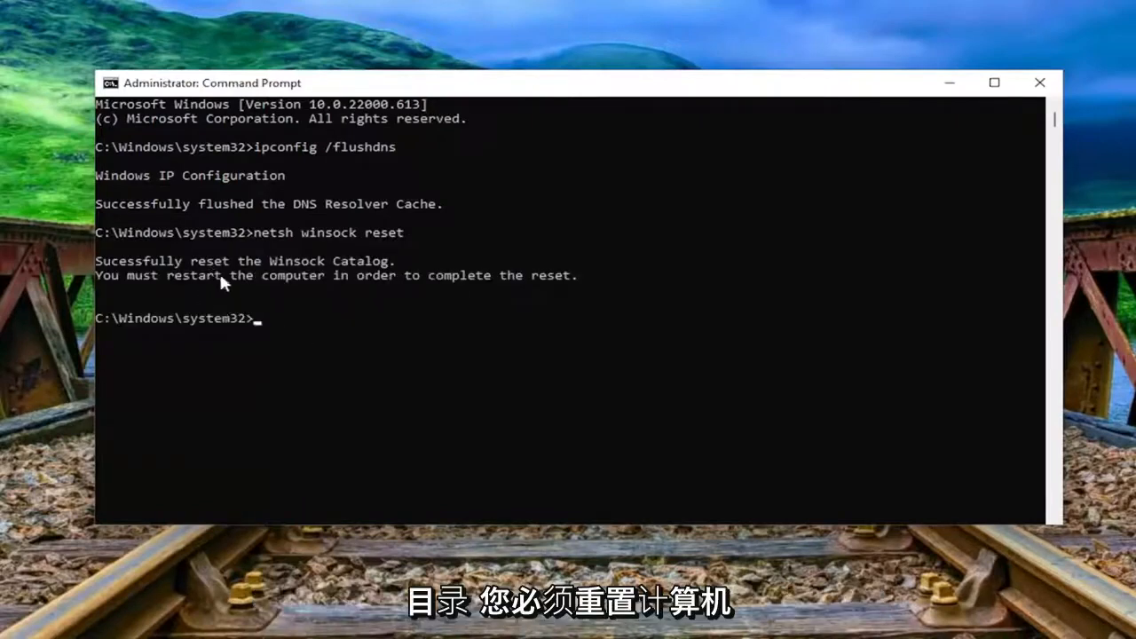
mouse_move(611, 302)
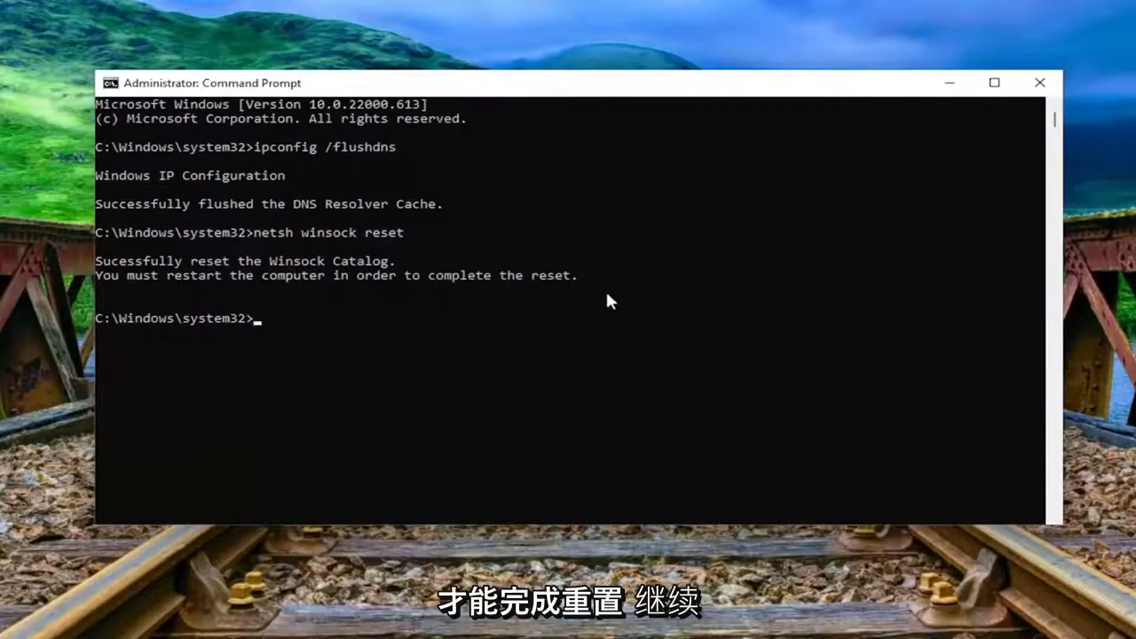
left_click(1040, 83)
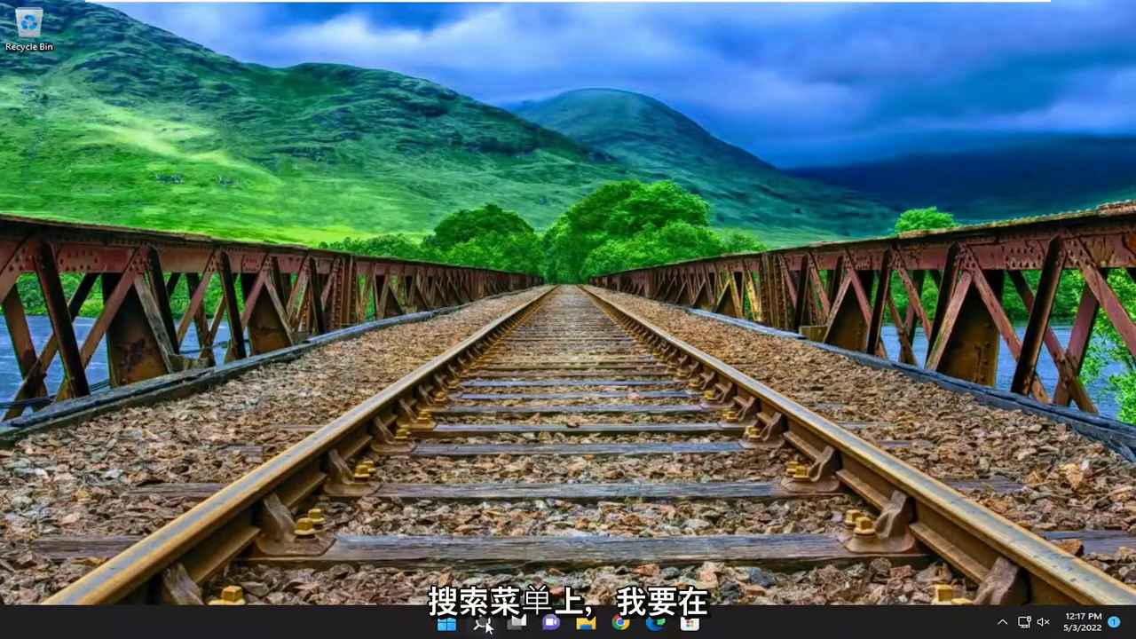
Run '%localappdata%\Microsoft\OneDrive\onedrive.exe /reset' from Windows Search.
left_click(482, 622)
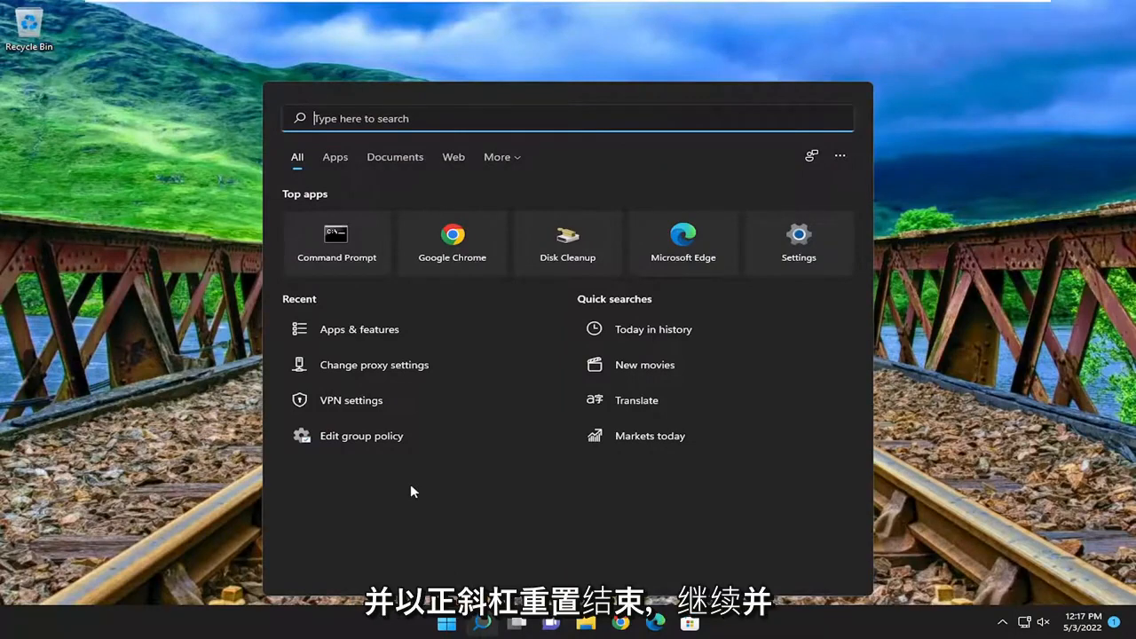
type("%localappdata%\\Microsoft\\OneDrive\\onedrive.exe /reset")
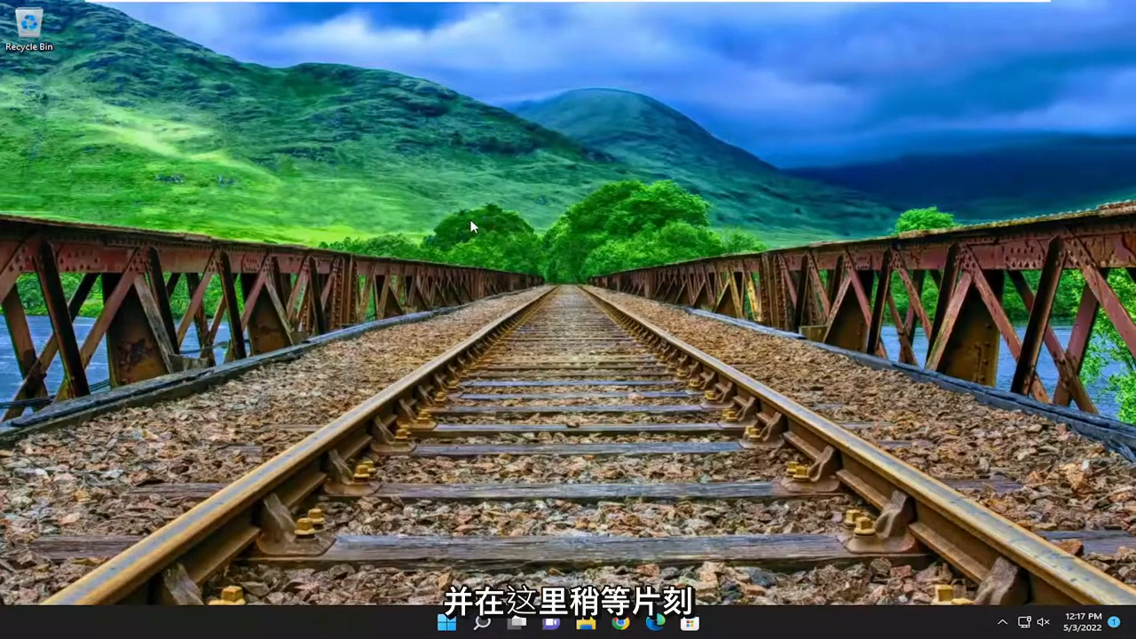
mouse_move(660, 400)
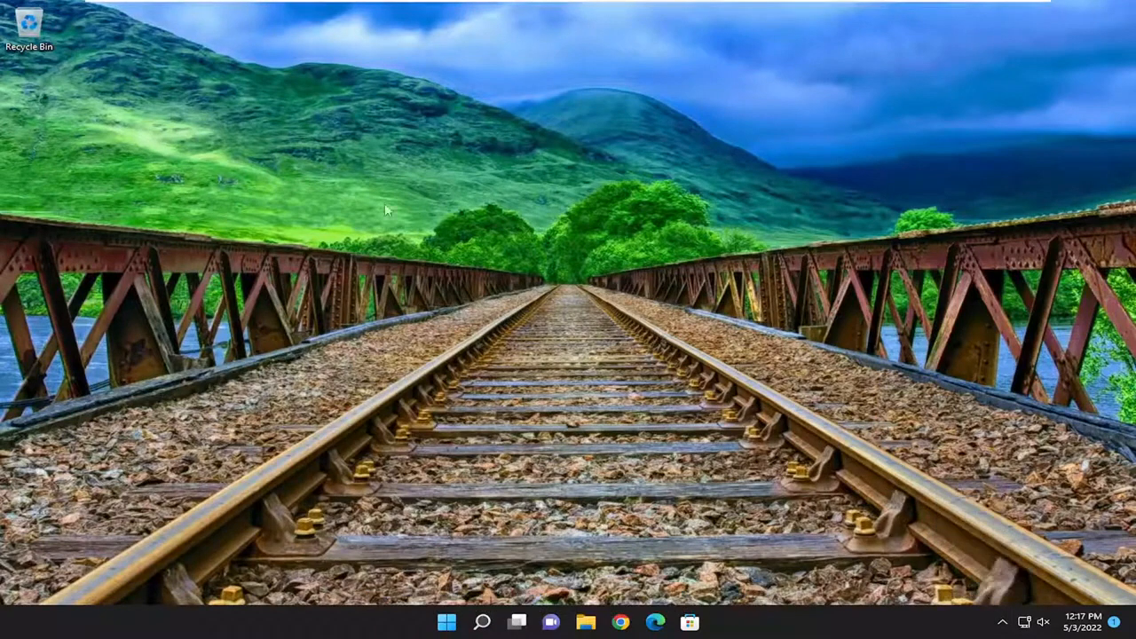
Open the OneDrive cloud icon from the tray overflow to see its sign-in prompt.
left_click(1021, 622)
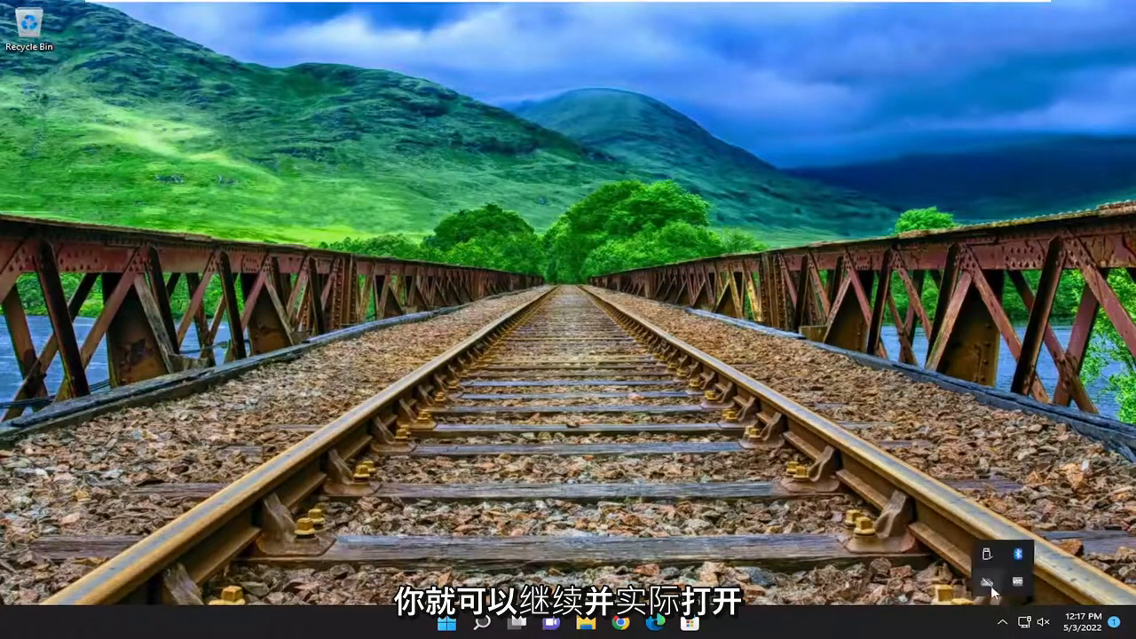
left_click(987, 583)
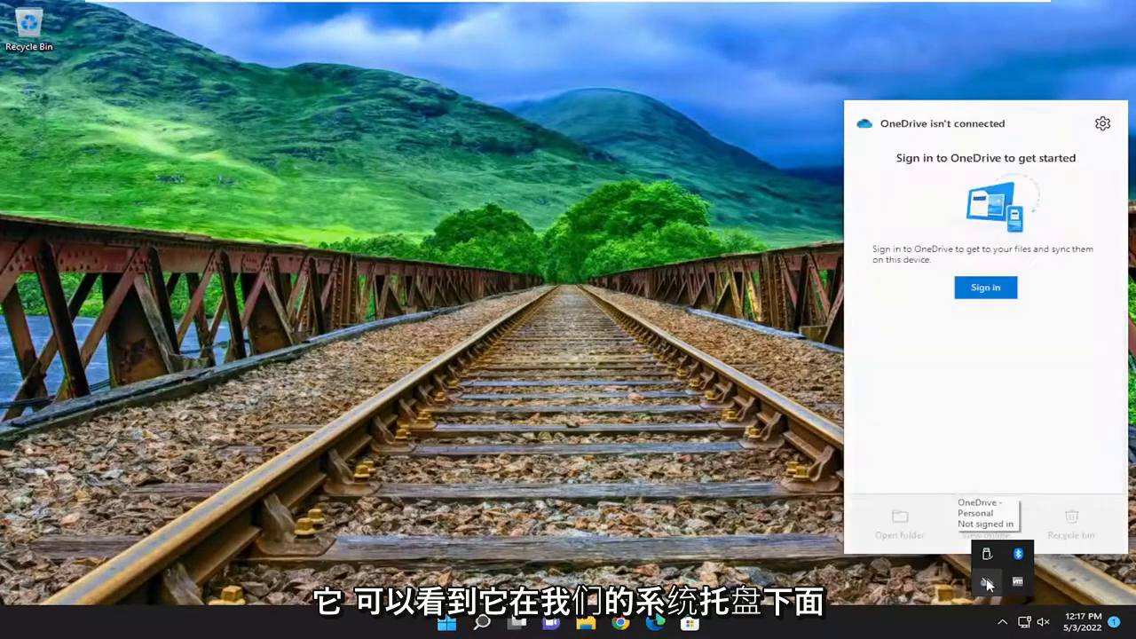